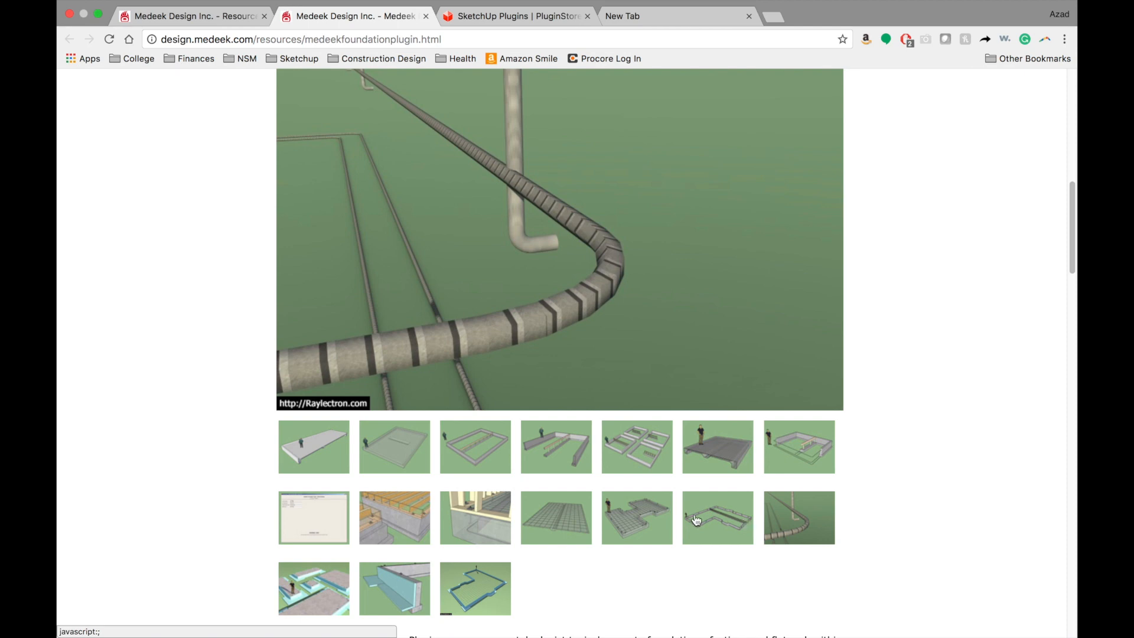
# - View another foundation example in the Medeek gallery and browse down to the plugin store results
pyautogui.click(717, 517)
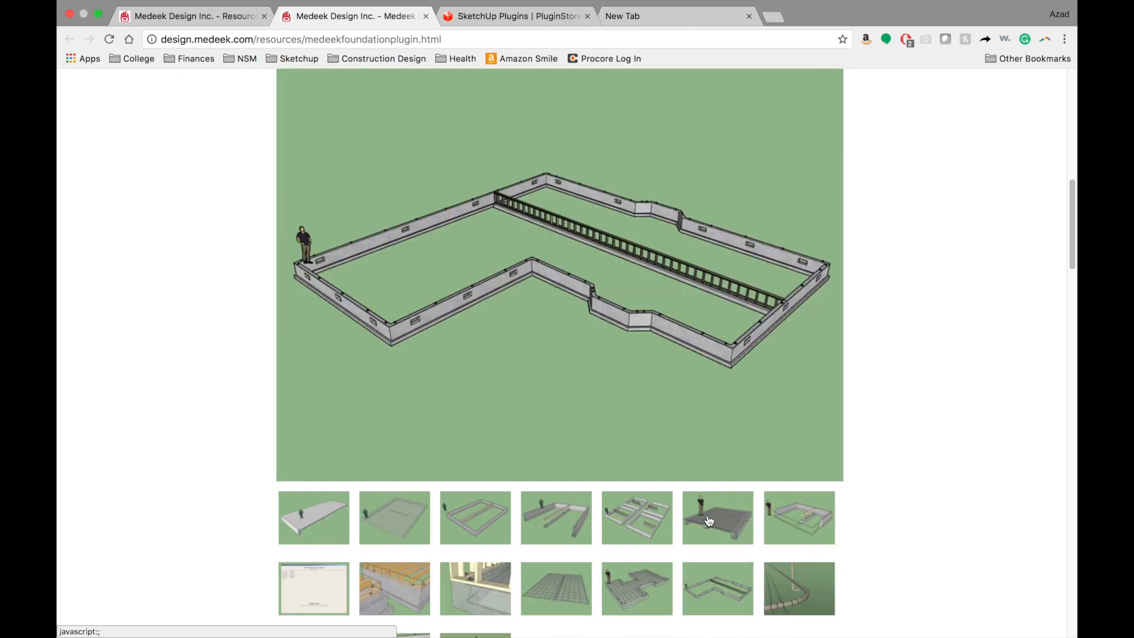
pyautogui.scroll(-3)
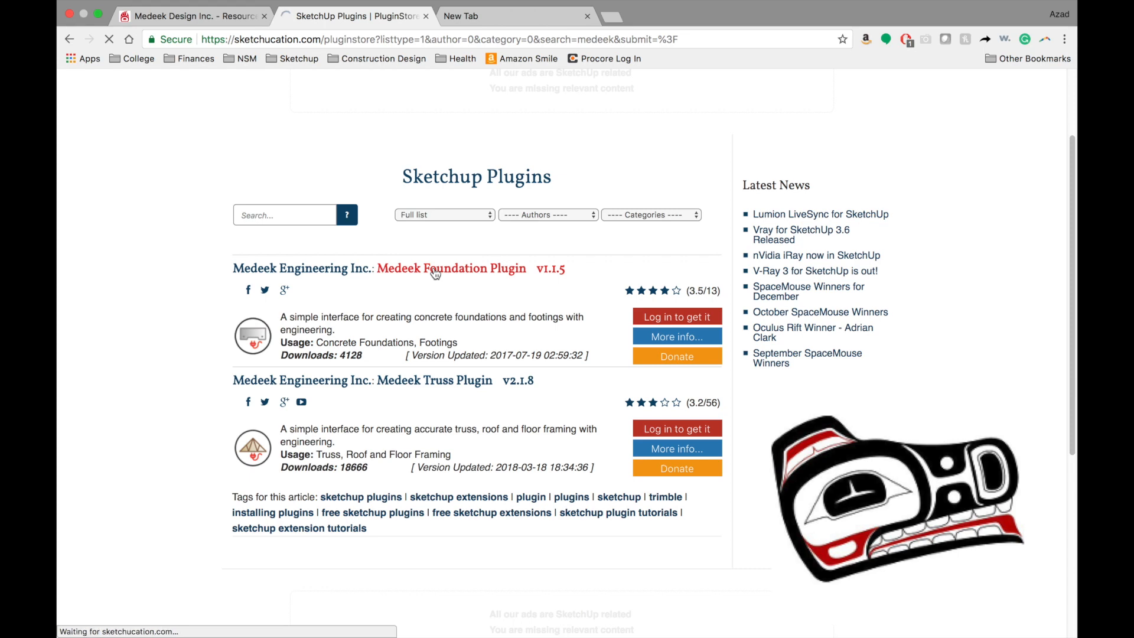
# - Return to the Medeek Design resources page and browse down it
pyautogui.click(191, 15)
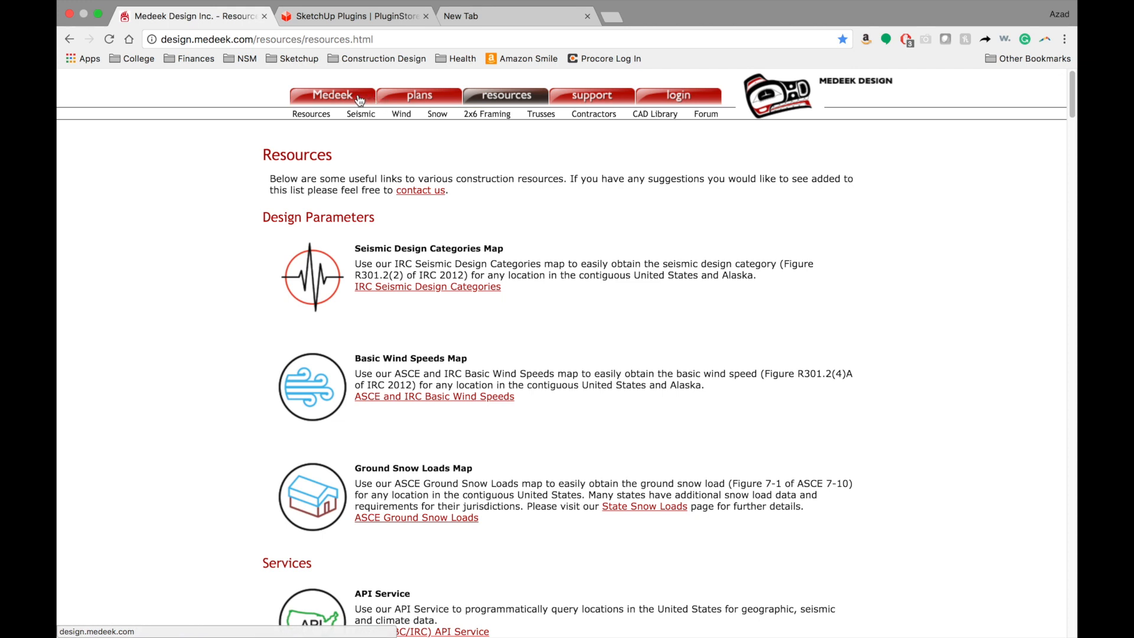
pyautogui.moveTo(418, 94)
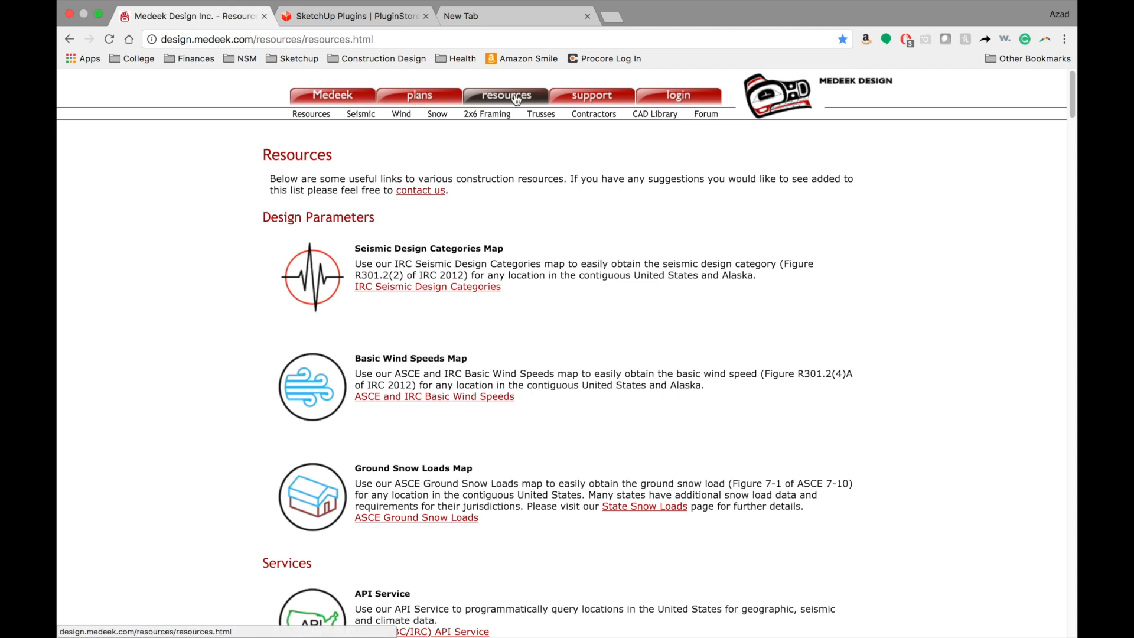
pyautogui.moveTo(467, 106)
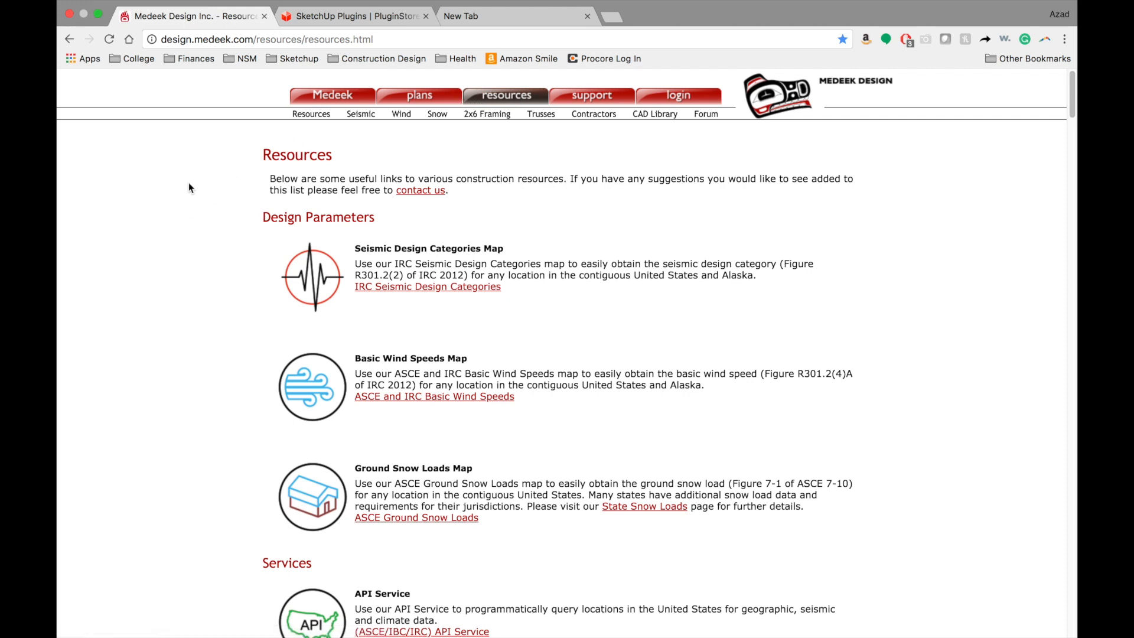
pyautogui.moveTo(262, 210)
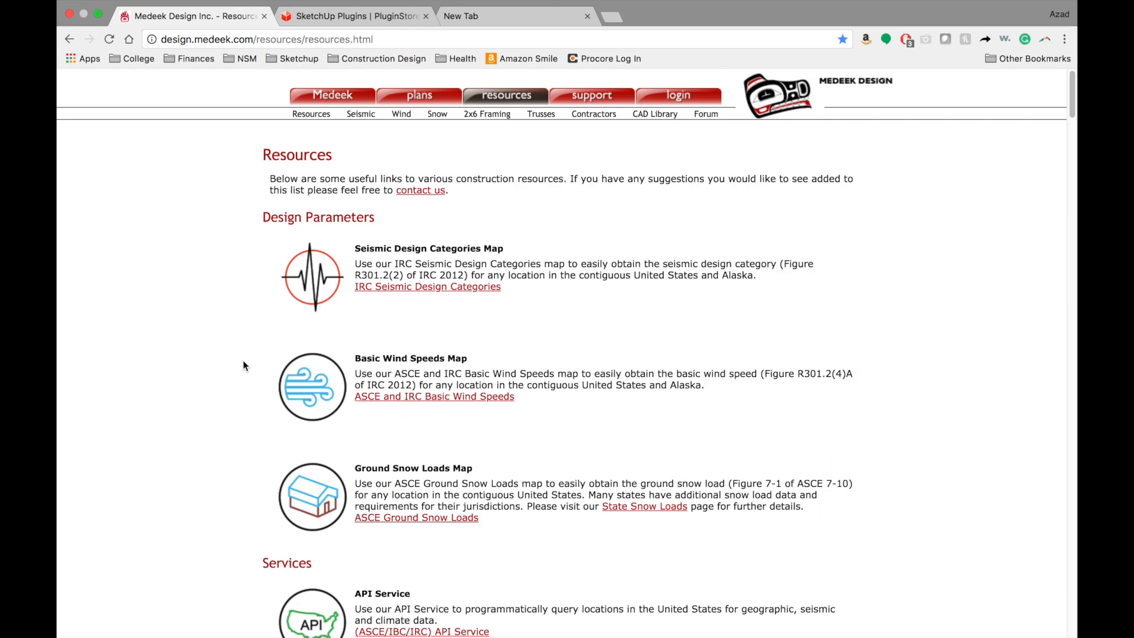
pyautogui.moveTo(240, 265)
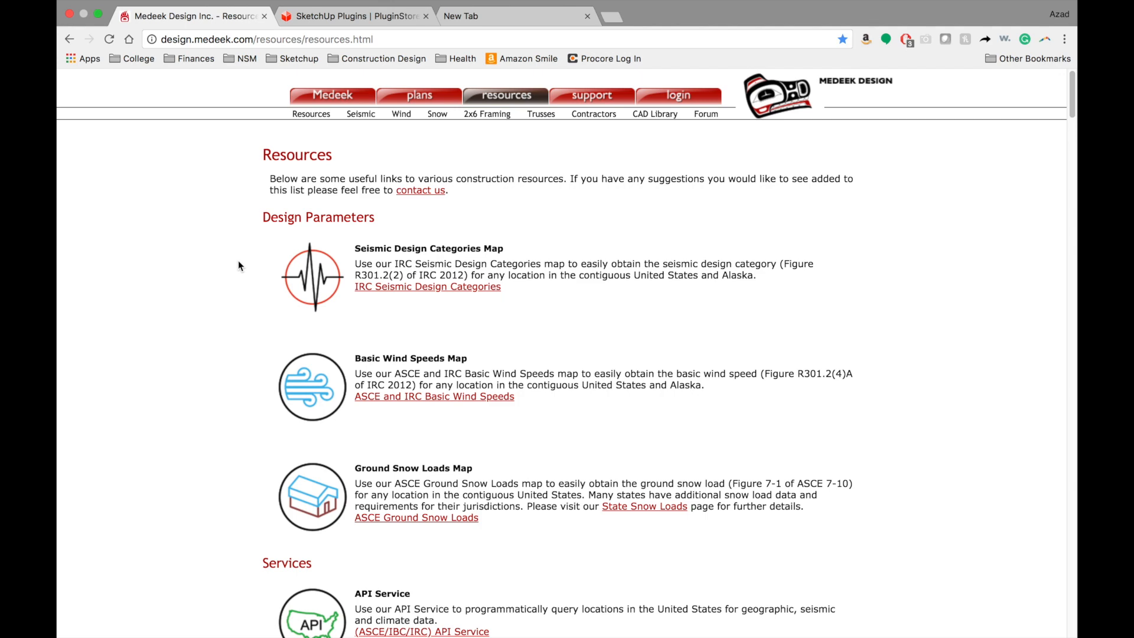
pyautogui.scroll(-3)
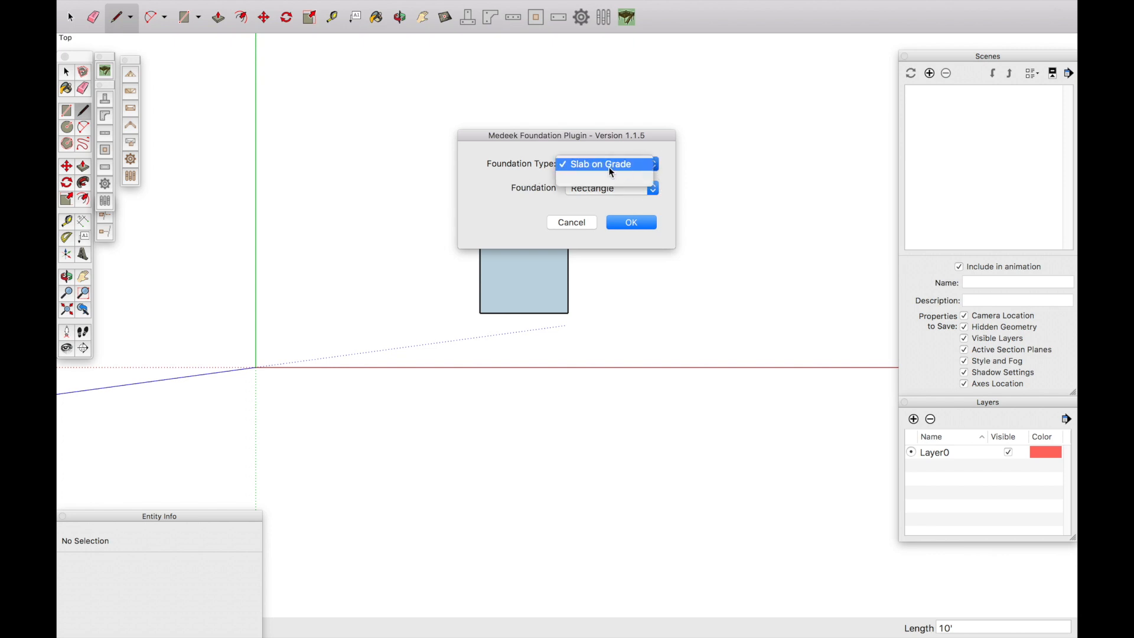
# - Choose Slab on Grade as the foundation type in the Medeek Foundation dialog
pyautogui.click(607, 188)
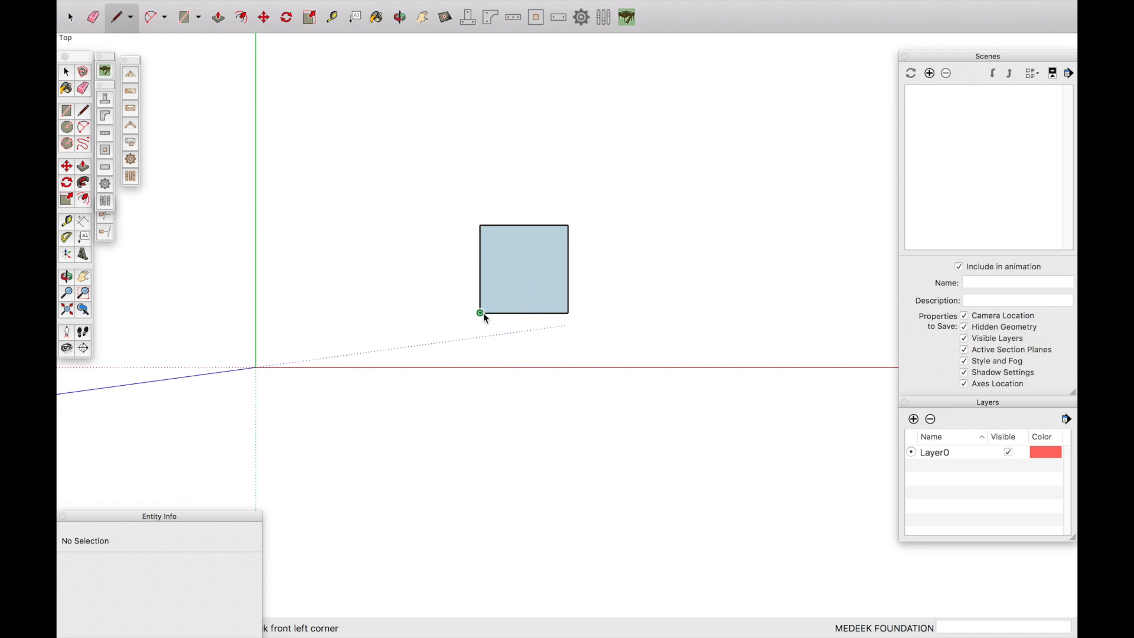
pyautogui.moveTo(481, 224)
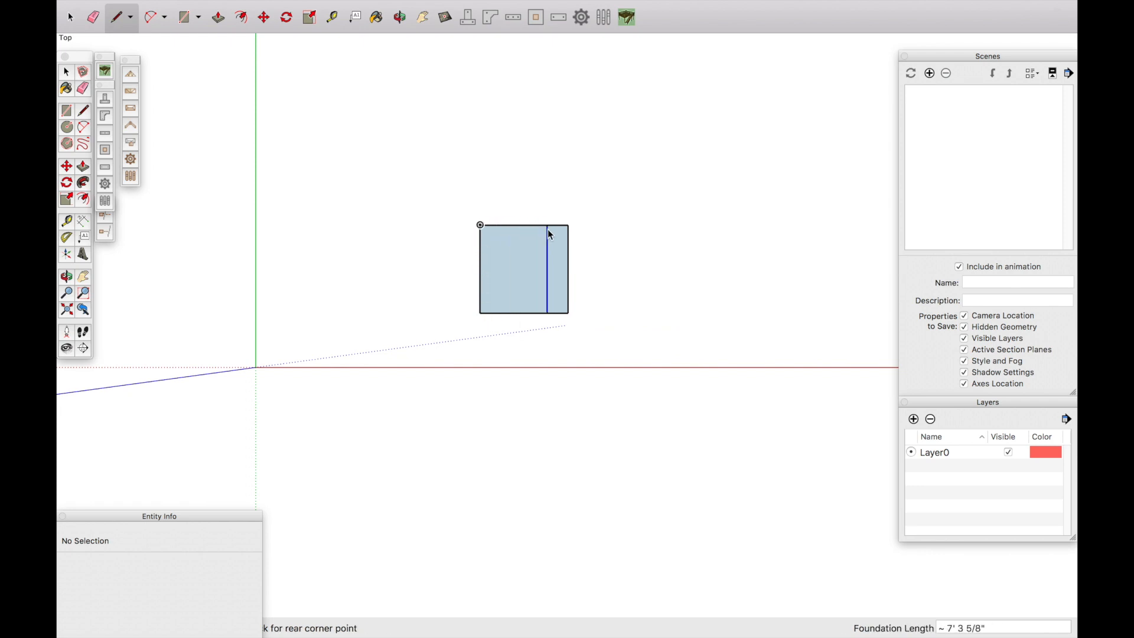
# - Pick the rear corner of the 10×10 ft outline and accept the 12 in. footing, 4 in. slab, 18 in. depth geometry
pyautogui.click(547, 233)
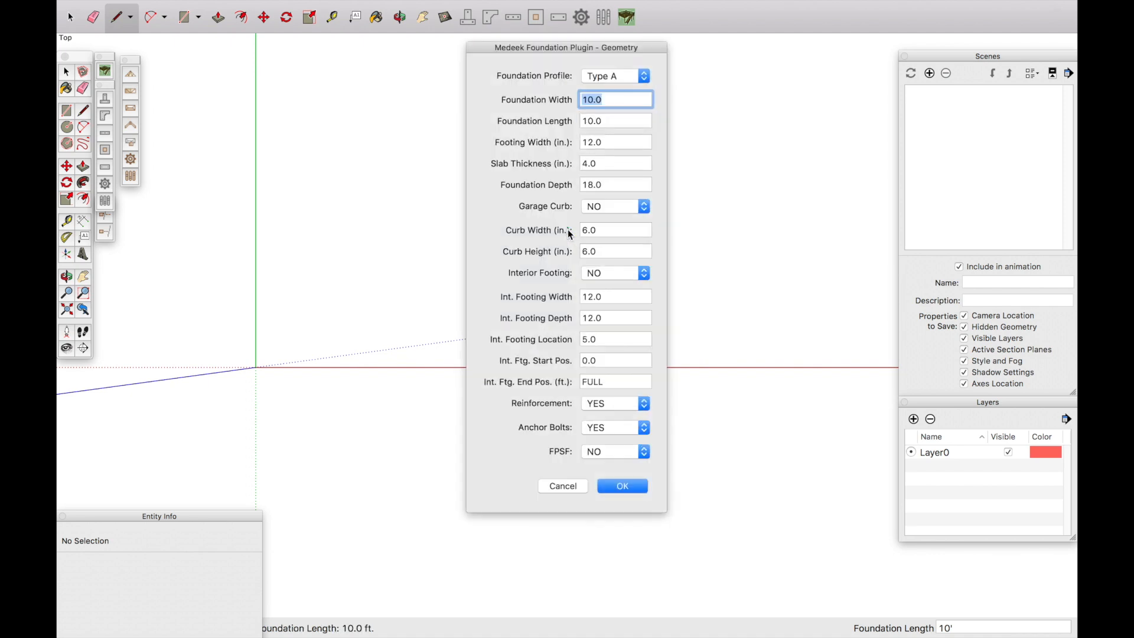
pyautogui.moveTo(619, 96)
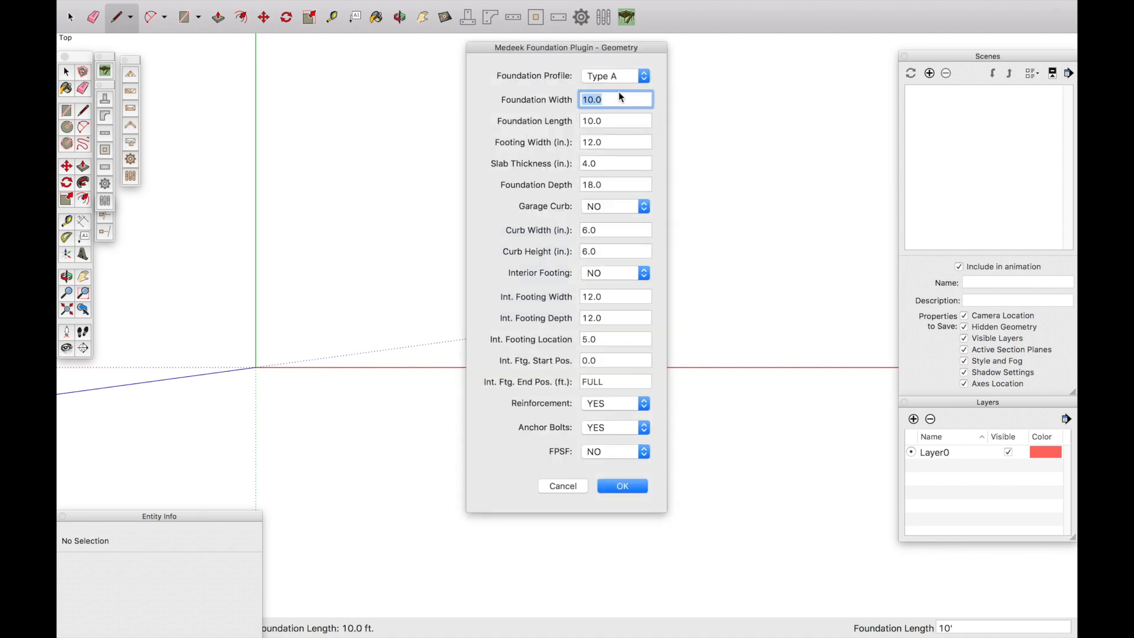
pyautogui.moveTo(606, 116)
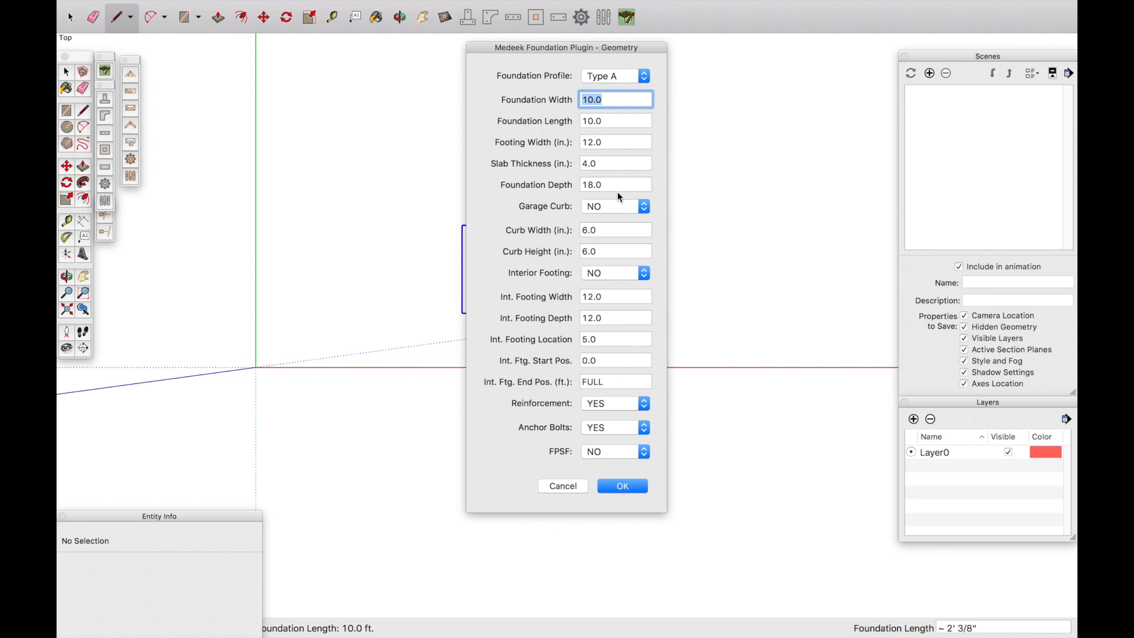
pyautogui.moveTo(606, 98)
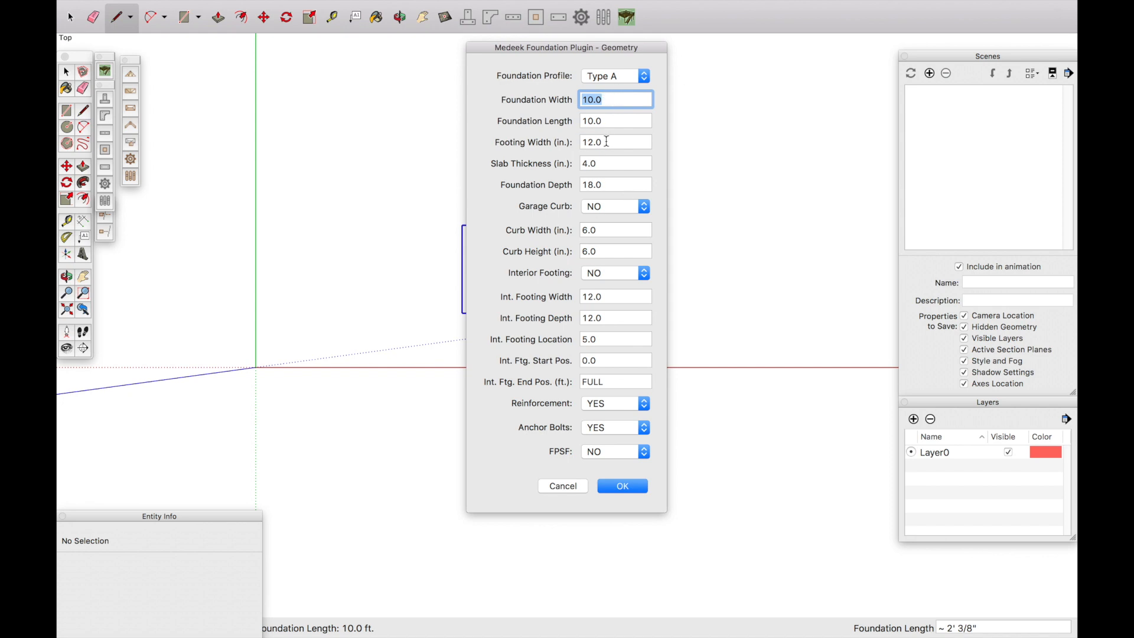
pyautogui.moveTo(600, 199)
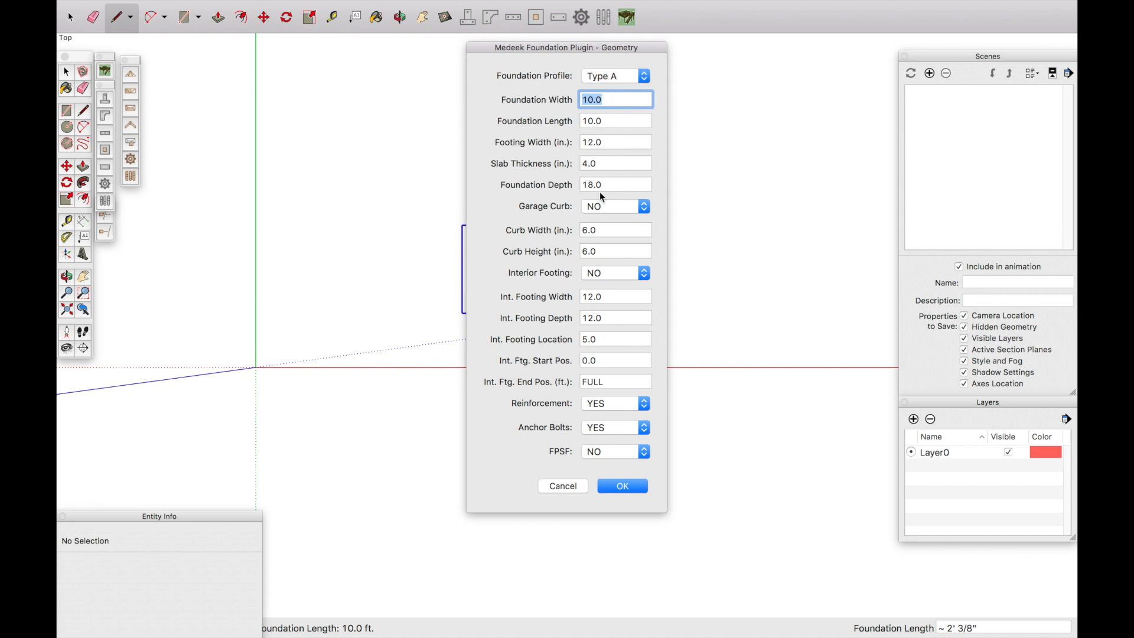
pyautogui.moveTo(610, 180)
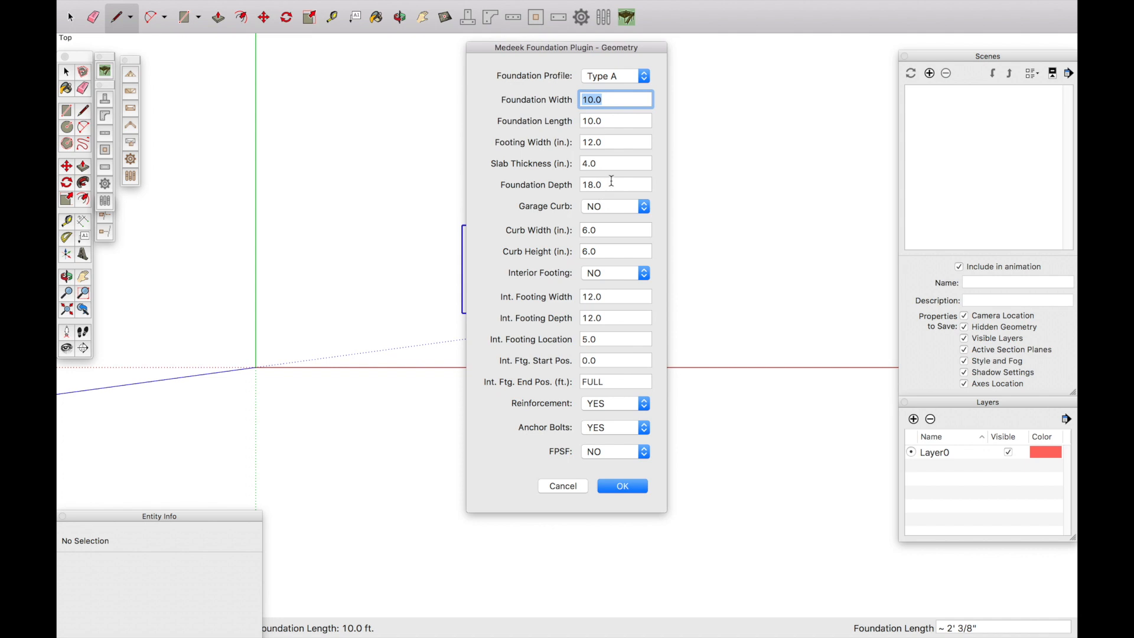
pyautogui.moveTo(616, 230)
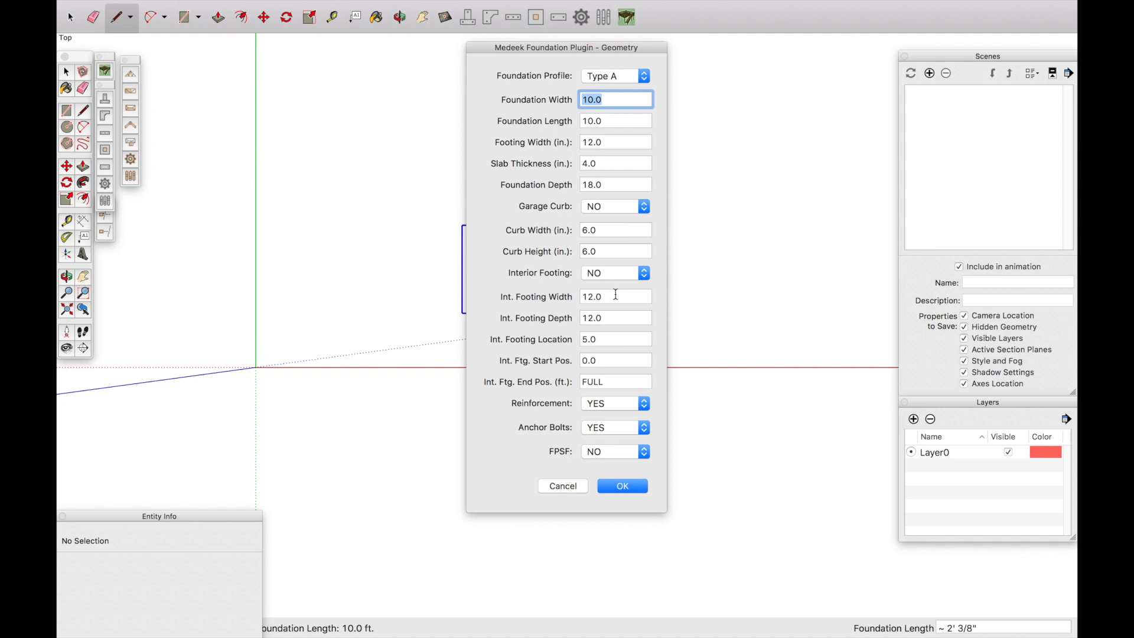
pyautogui.click(622, 486)
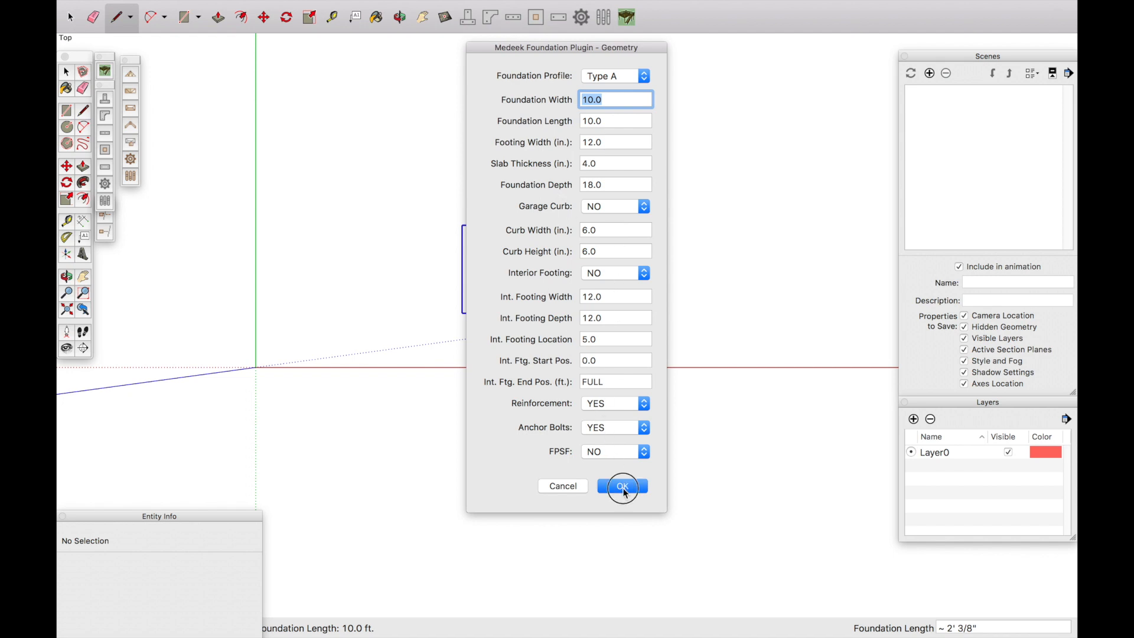
# - Accept the rebar and anchor bolt settings so the 10 ft square slab foundation is built
pyautogui.click(623, 485)
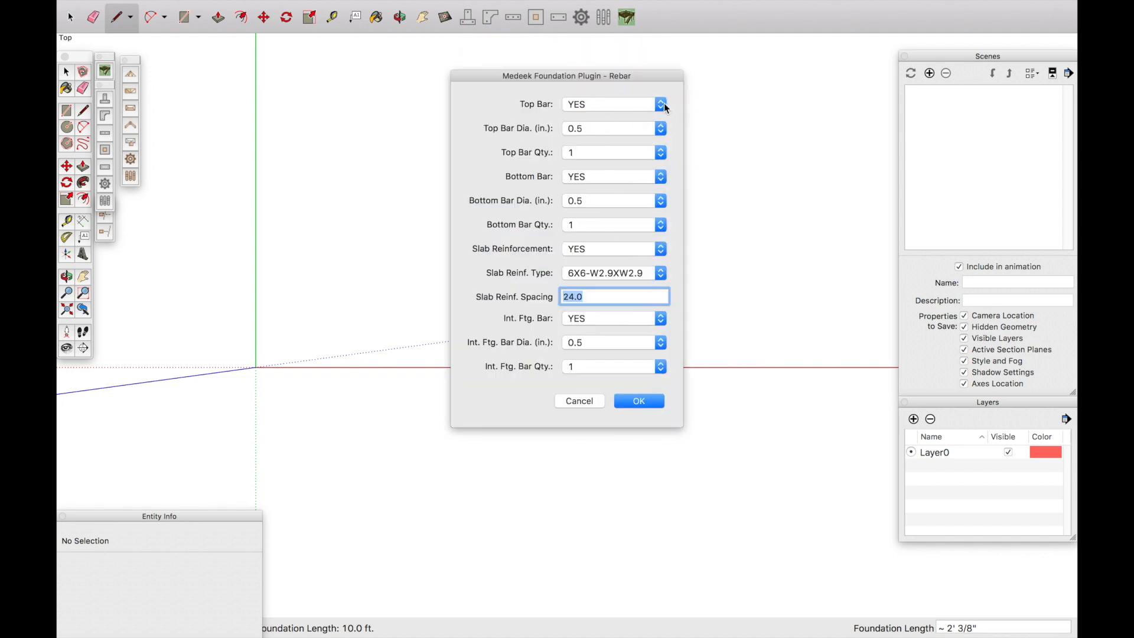
pyautogui.moveTo(638, 401)
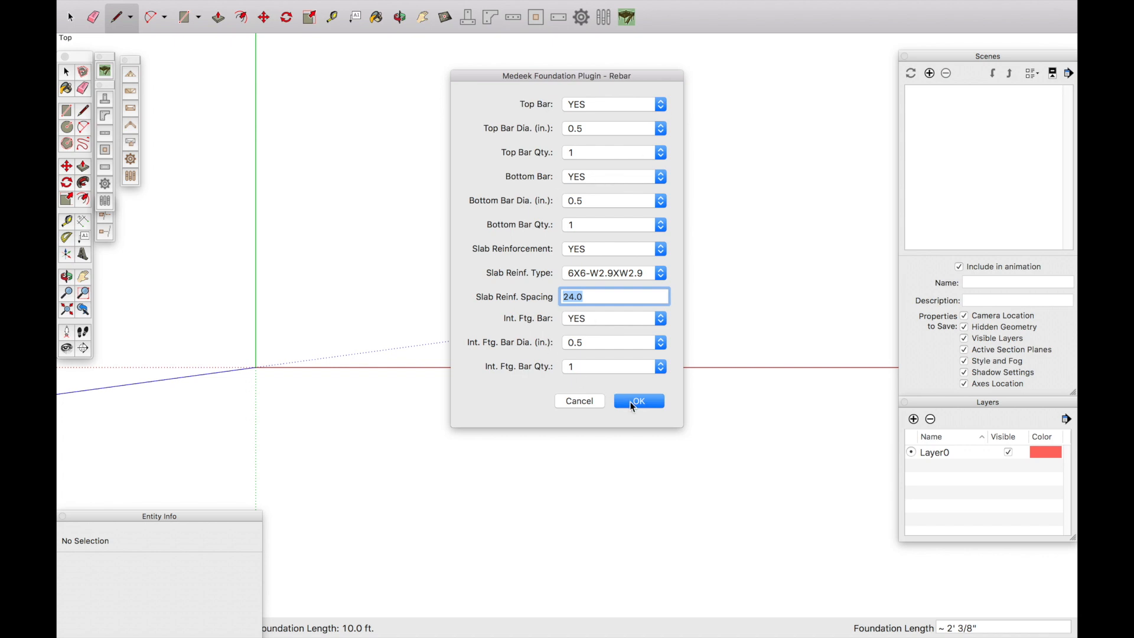
pyautogui.click(638, 401)
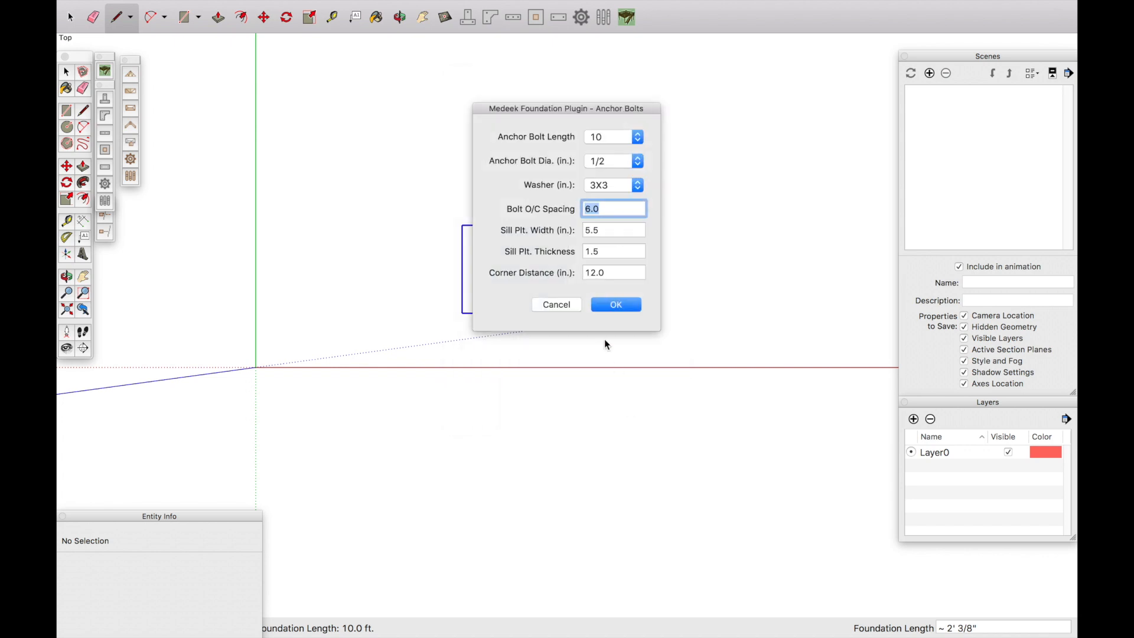
pyautogui.click(615, 303)
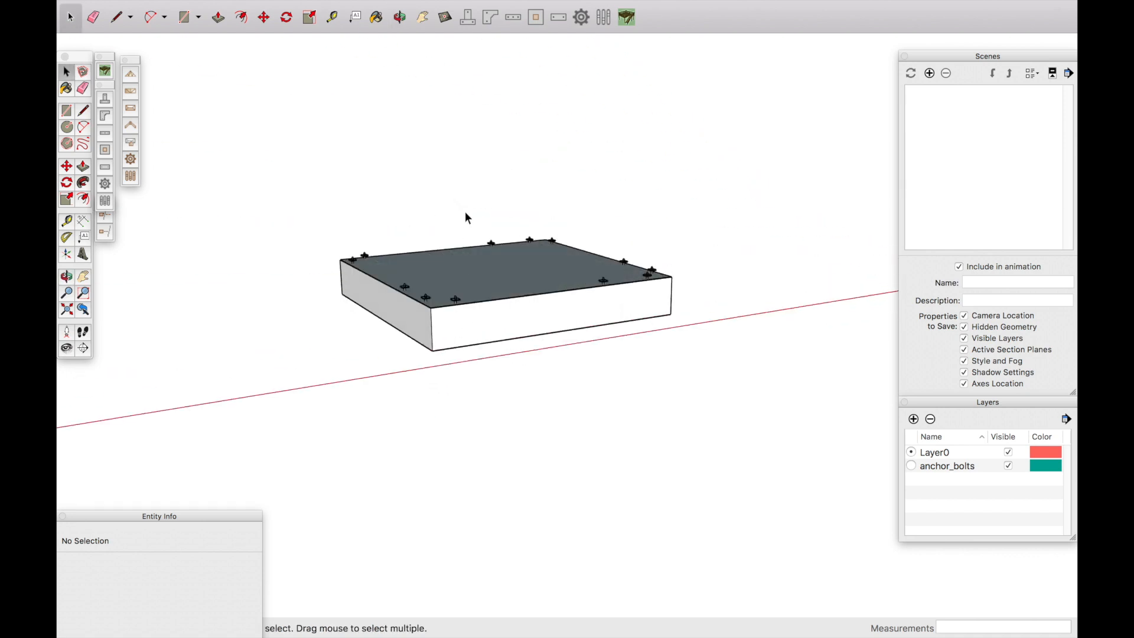
# - Paint the foundation slab with a grey Asphalt and Concrete texture
pyautogui.click(376, 17)
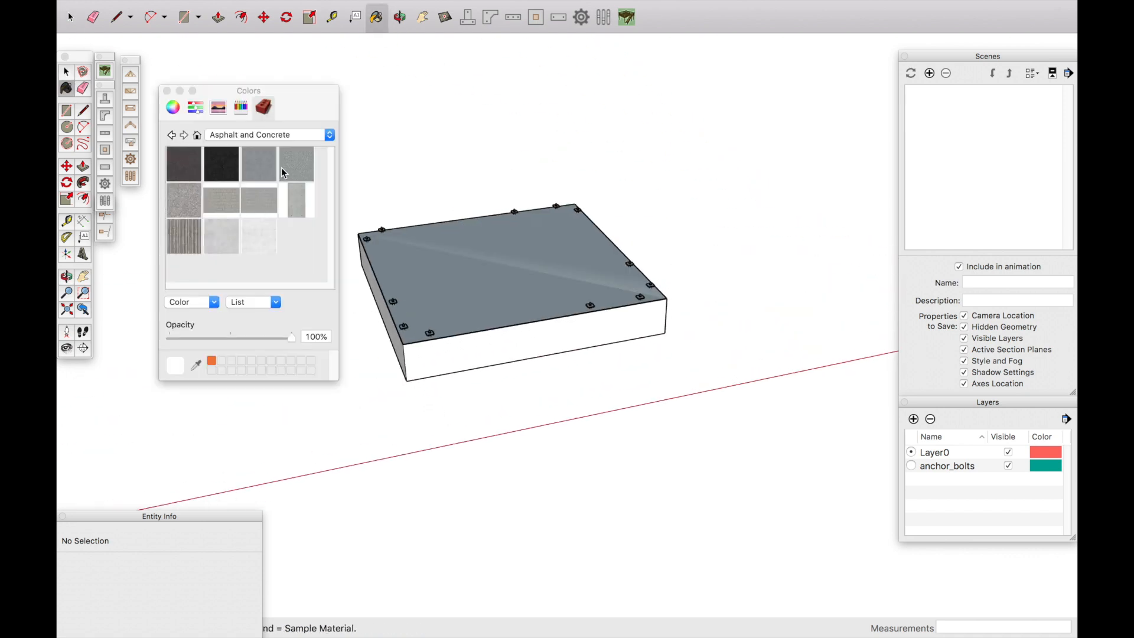
pyautogui.click(297, 162)
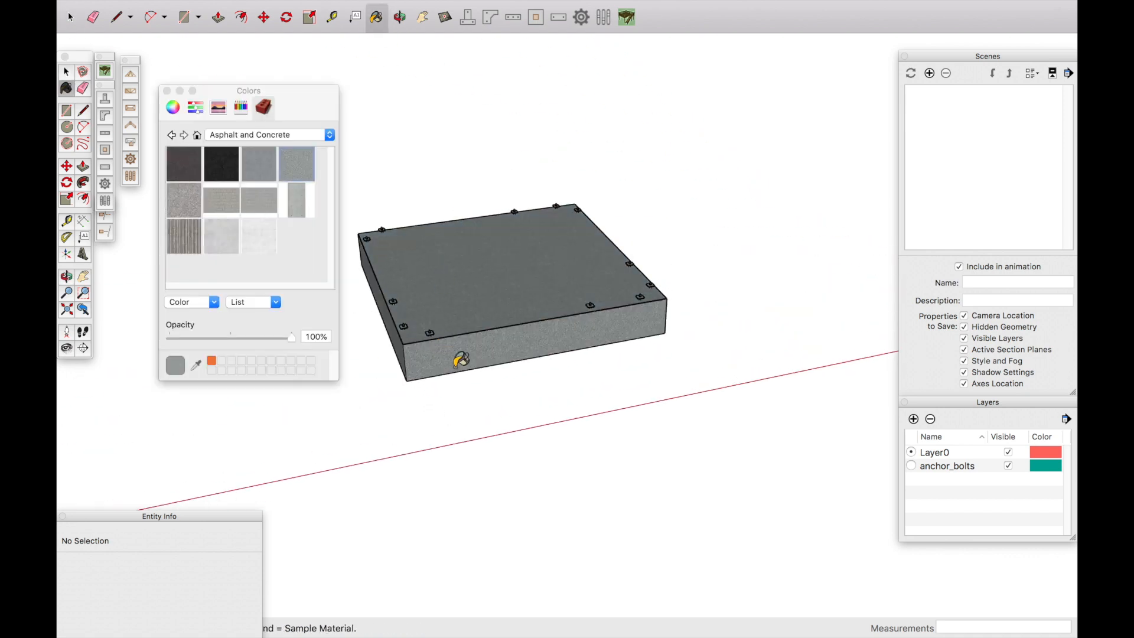
pyautogui.click(400, 16)
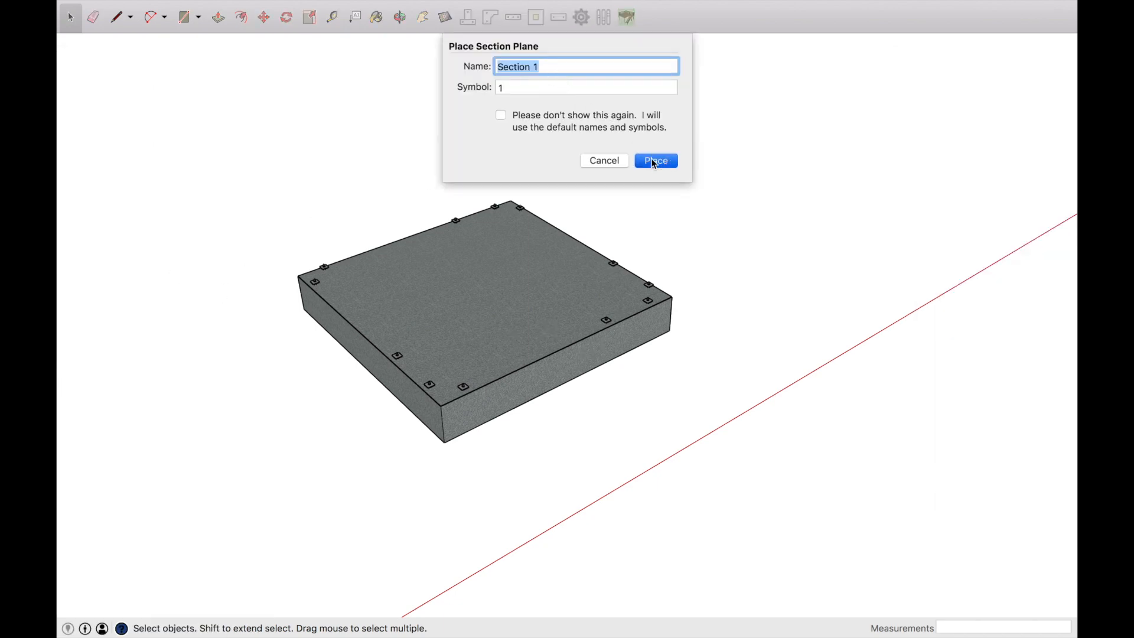
# - Place section plane Section 1 through the slab and align the view to the cut footing profile
pyautogui.click(654, 161)
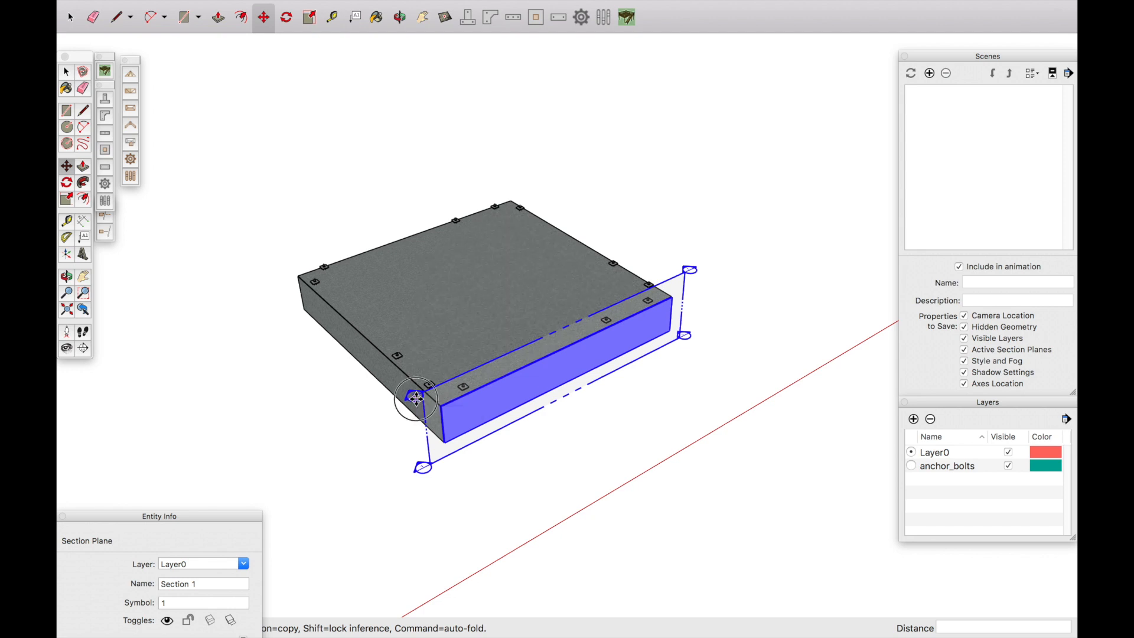
pyautogui.rightClick(416, 401)
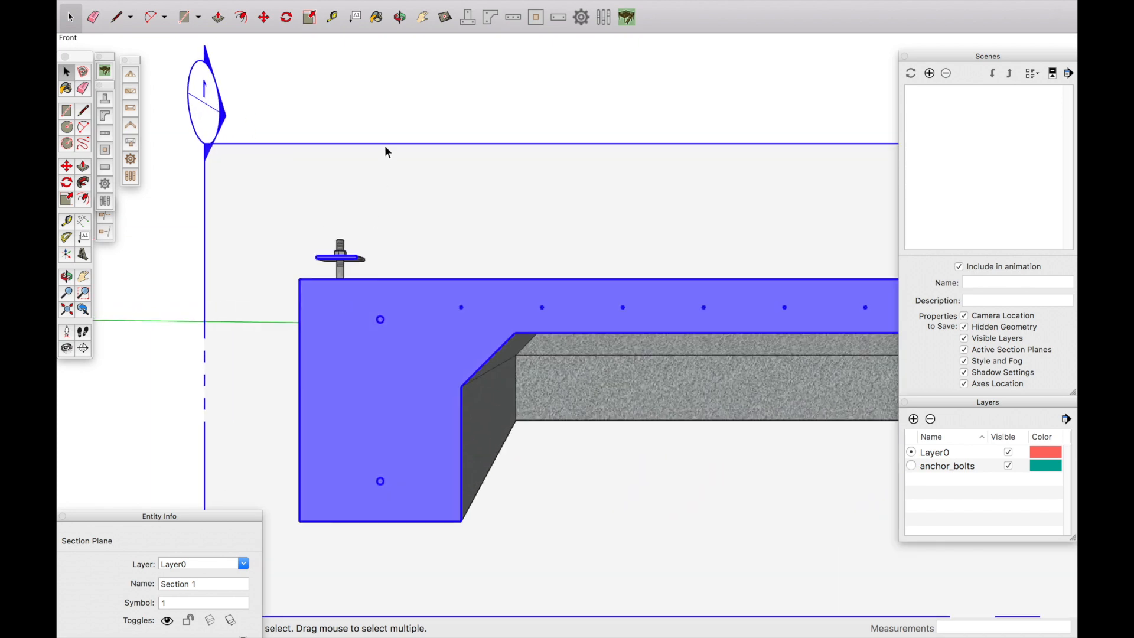
pyautogui.click(365, 416)
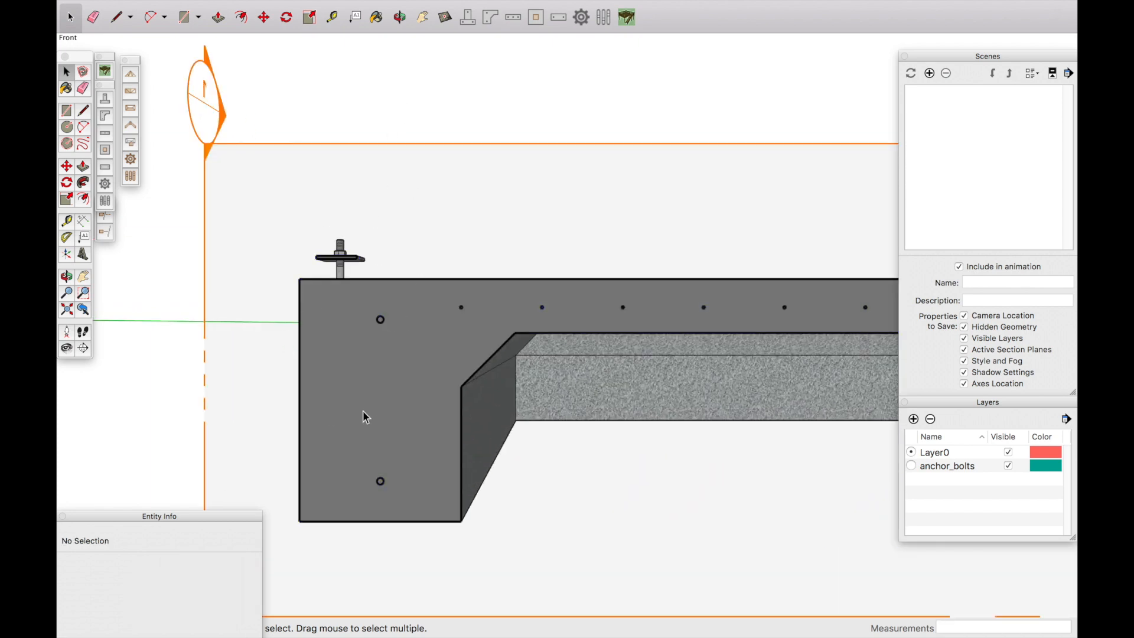
pyautogui.moveTo(463, 313)
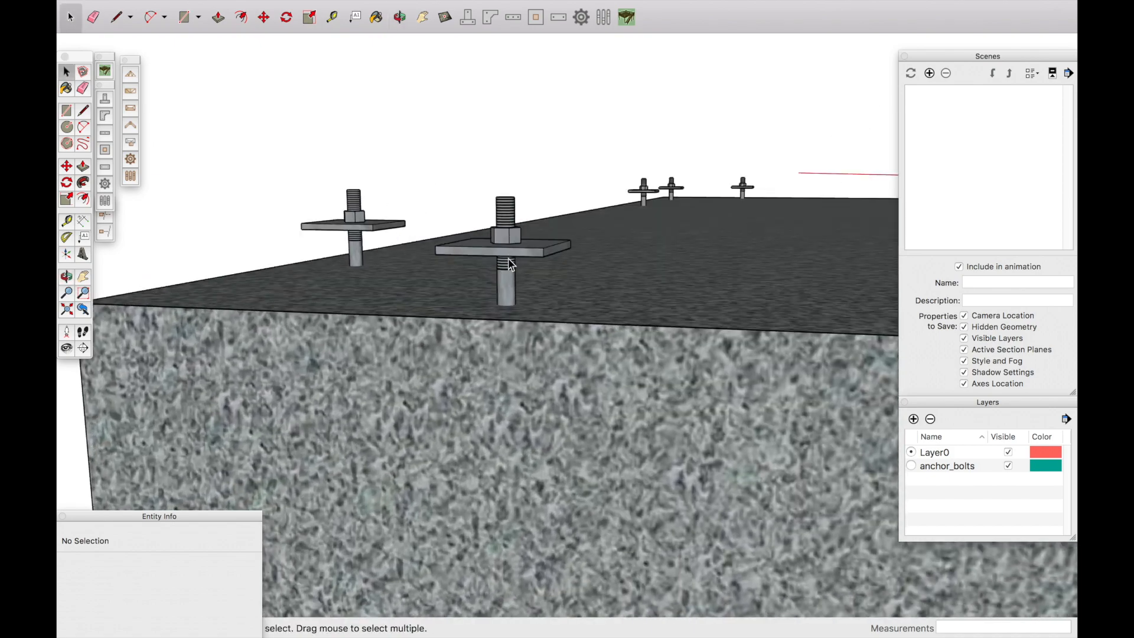
pyautogui.moveTo(407, 254)
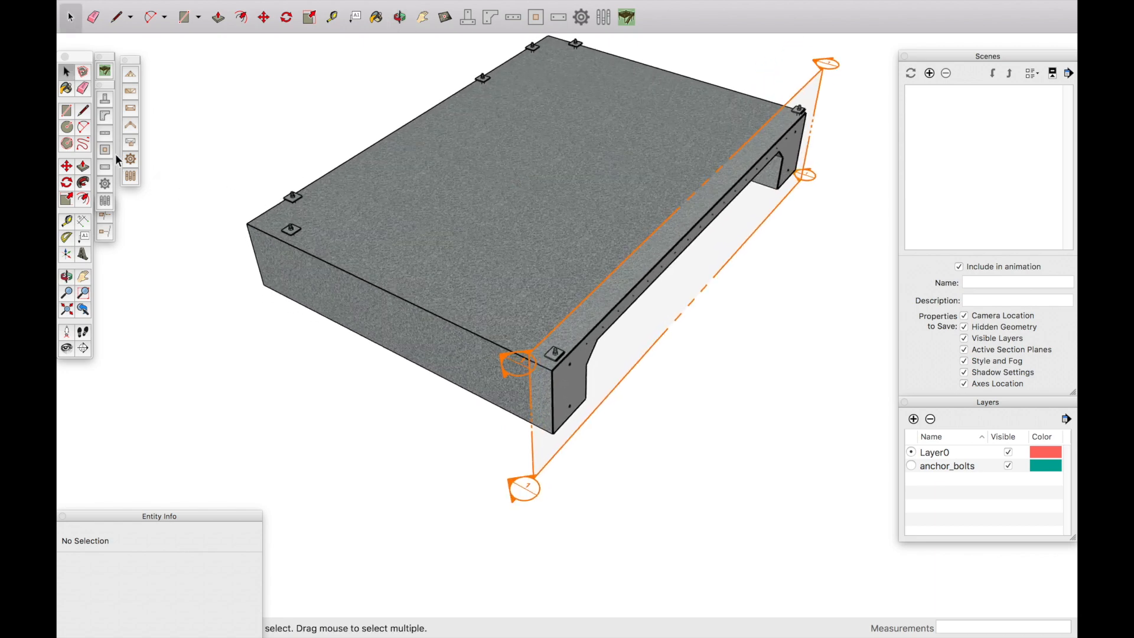
pyautogui.moveTo(105, 98)
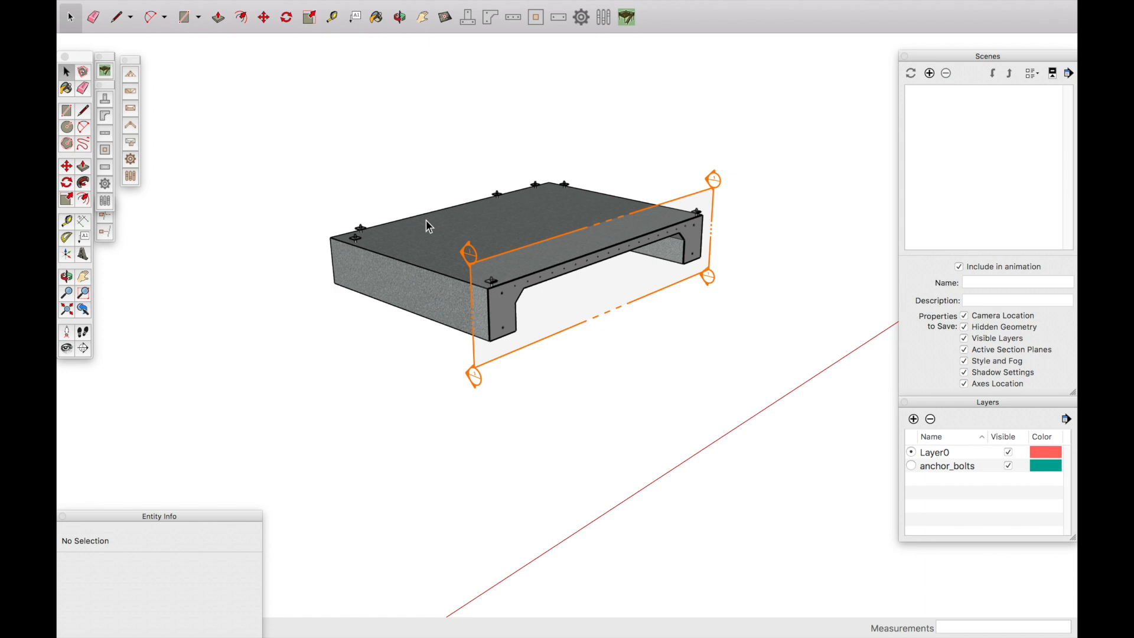
pyautogui.moveTo(410, 179)
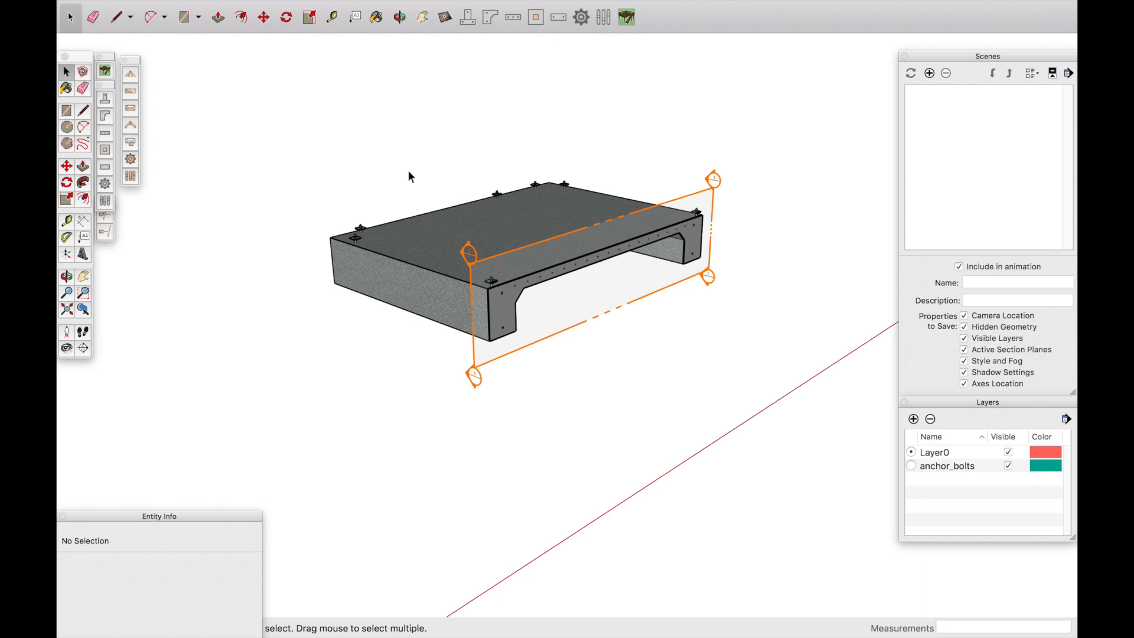
pyautogui.moveTo(446, 211)
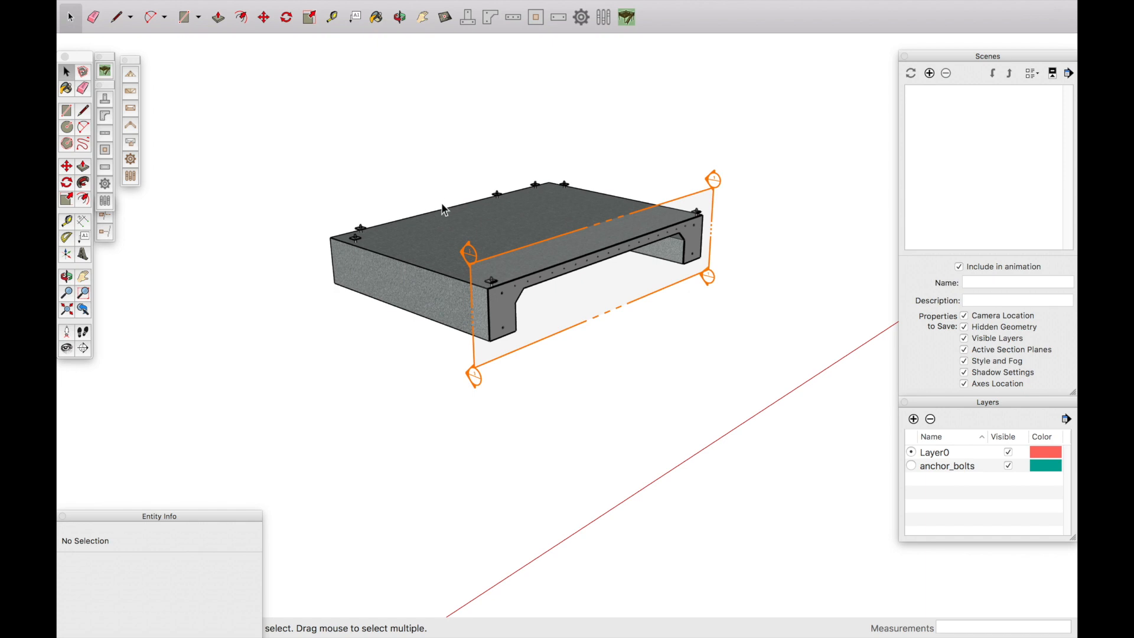
pyautogui.moveTo(662, 135)
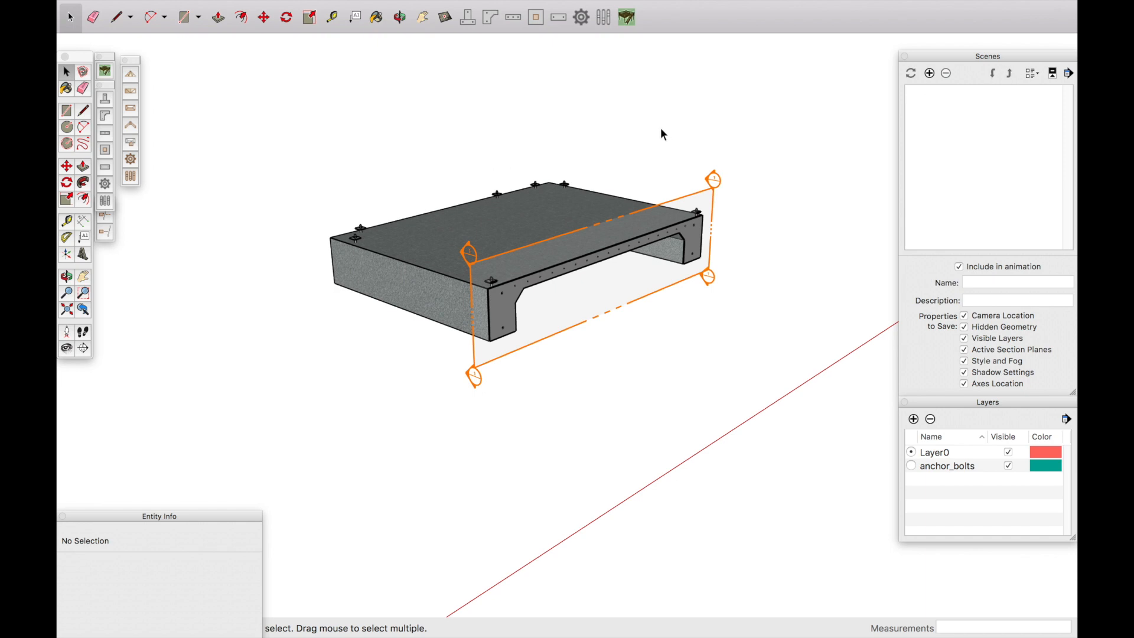
pyautogui.moveTo(614, 144)
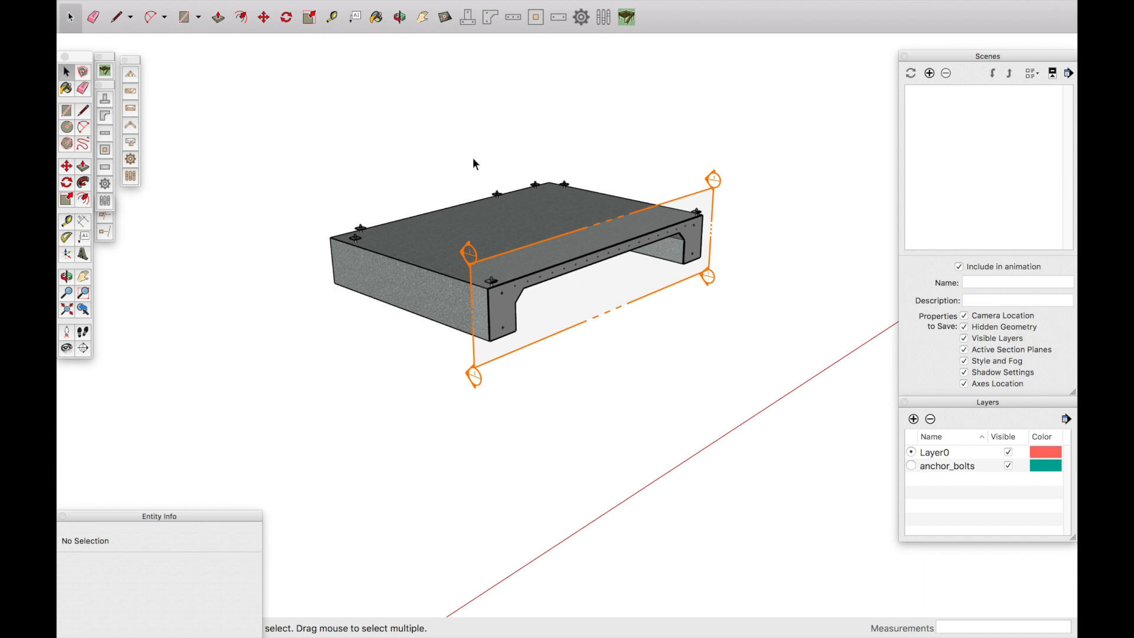
pyautogui.moveTo(465, 149)
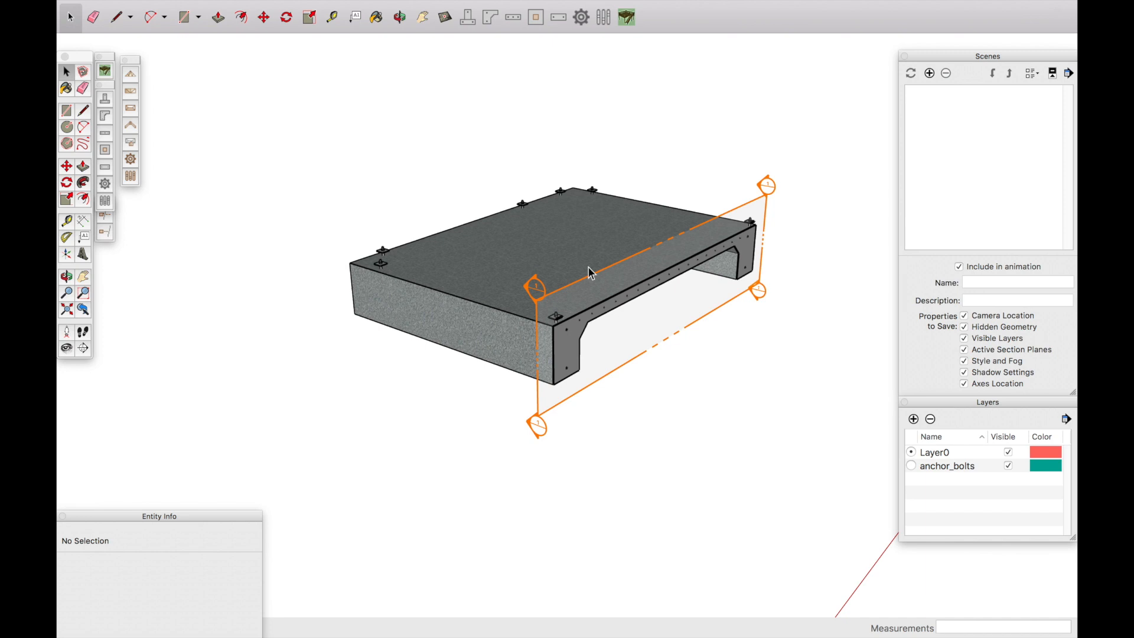
pyautogui.moveTo(585, 241)
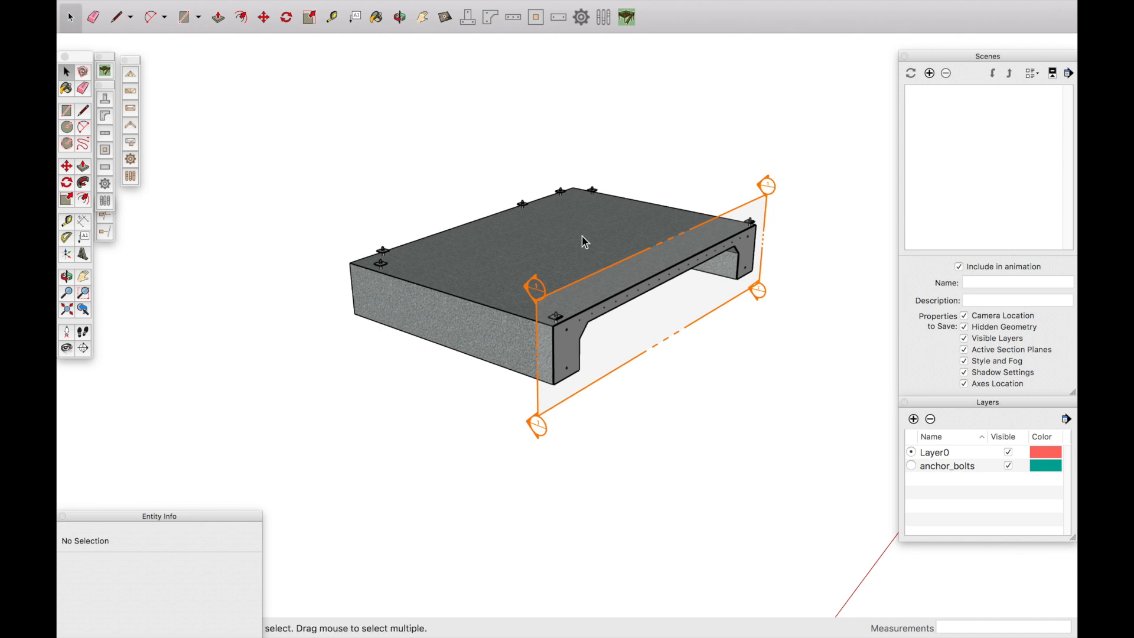